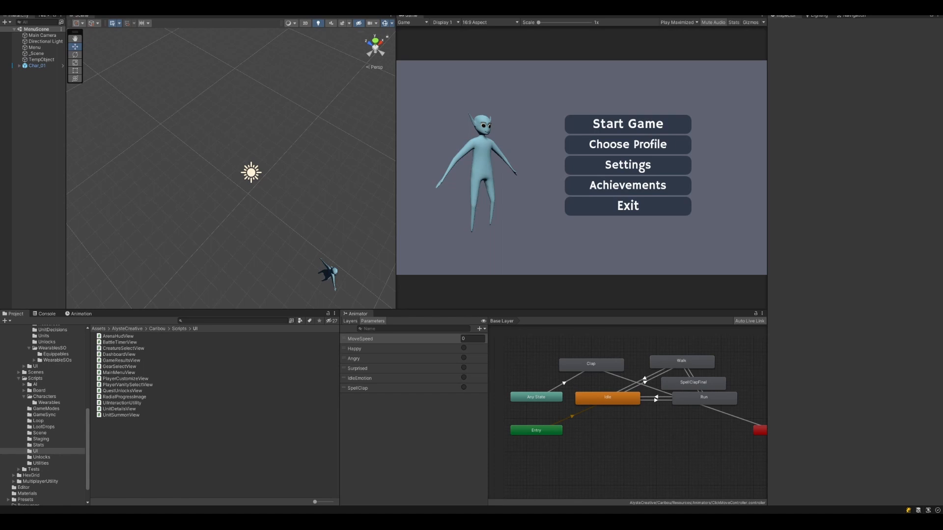
{"action": "mouse_move", "coordinate": [848, 382]}
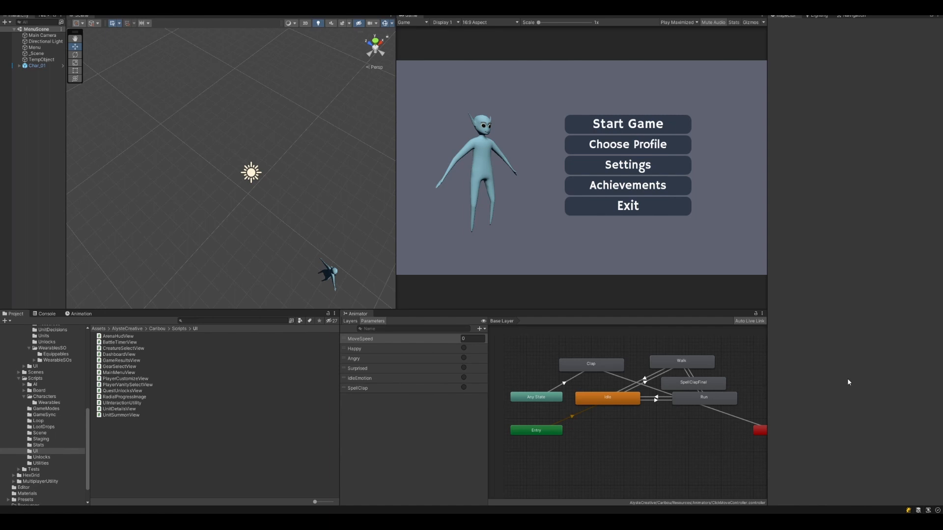
{"action": "mouse_move", "coordinate": [706, 344]}
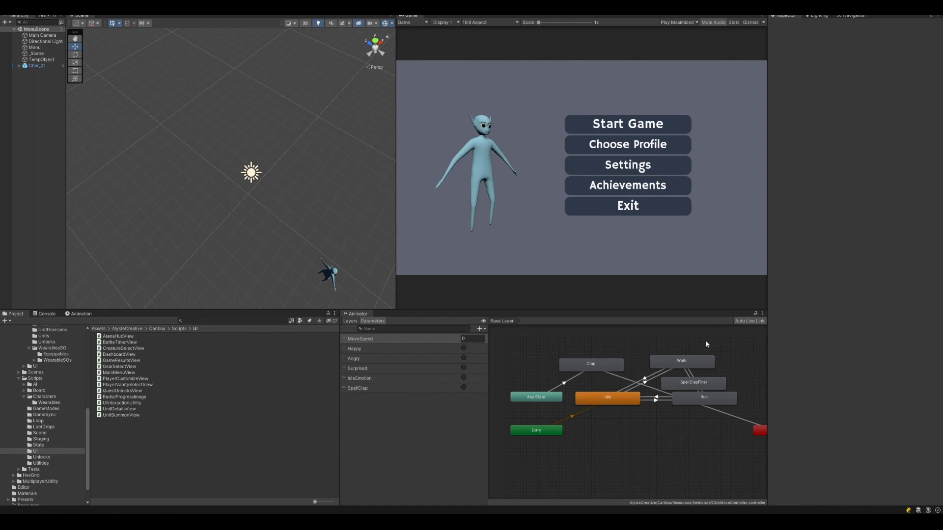
{"action": "mouse_move", "coordinate": [747, 334]}
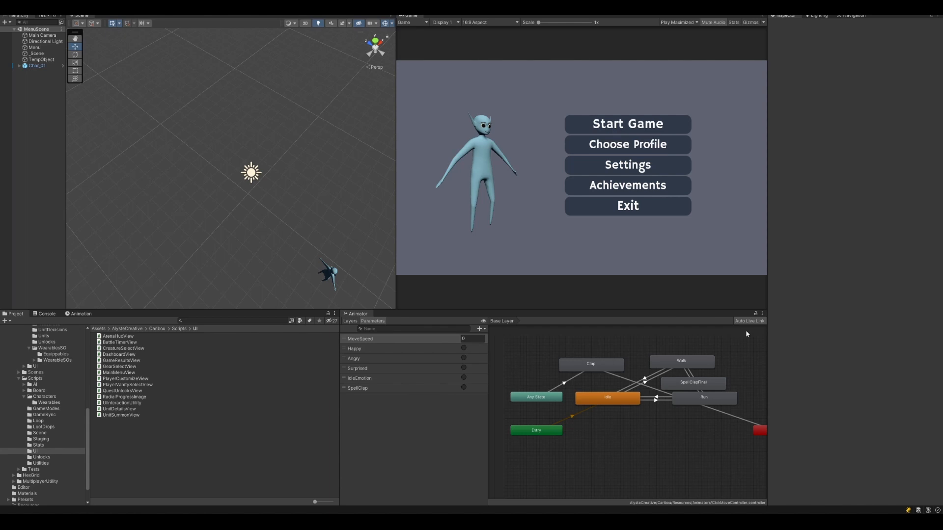
{"action": "mouse_move", "coordinate": [654, 239]}
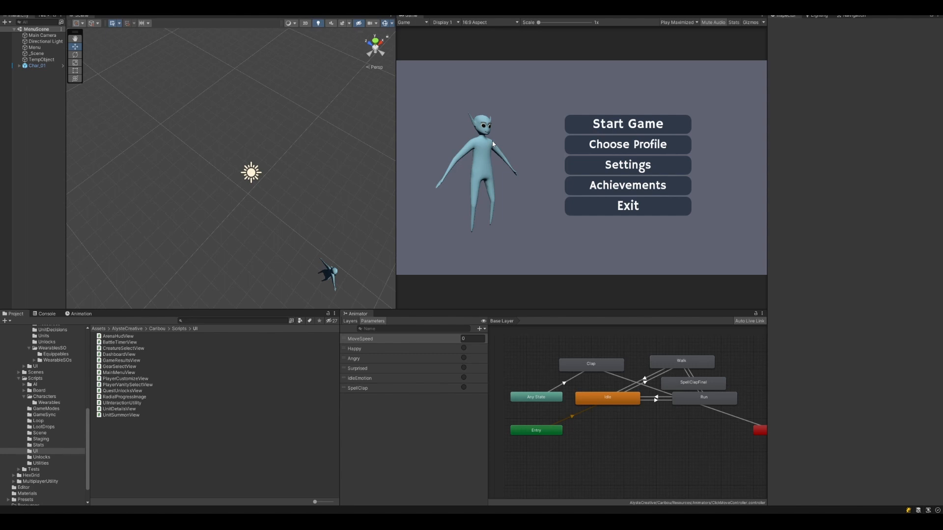
{"action": "mouse_move", "coordinate": [695, 285]}
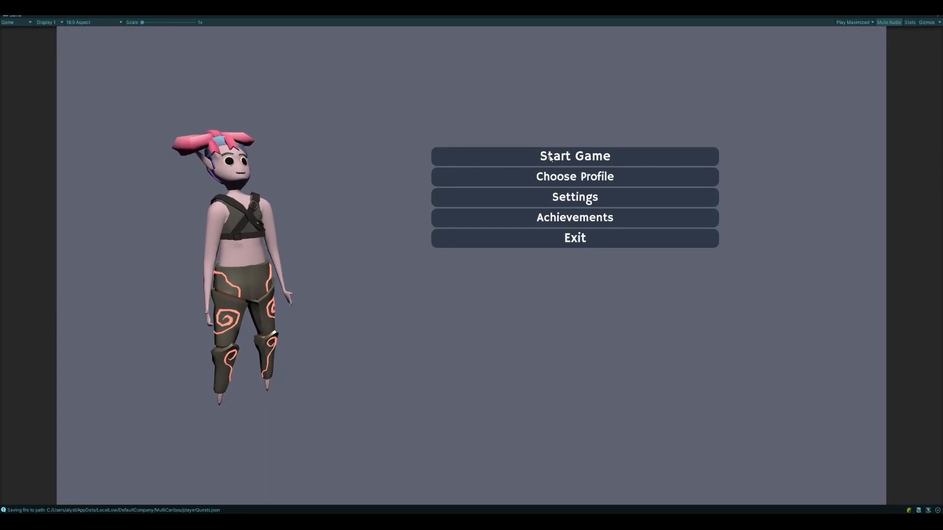
Step: Start the game, review the Completed quests list, and return to the main menu
{"action": "left_click", "coordinate": [574, 156]}
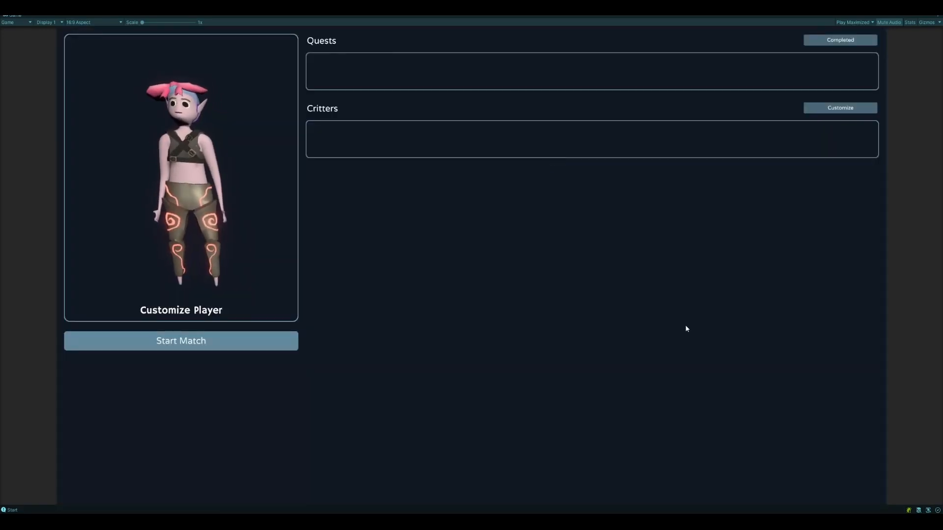
{"action": "left_click", "coordinate": [839, 40]}
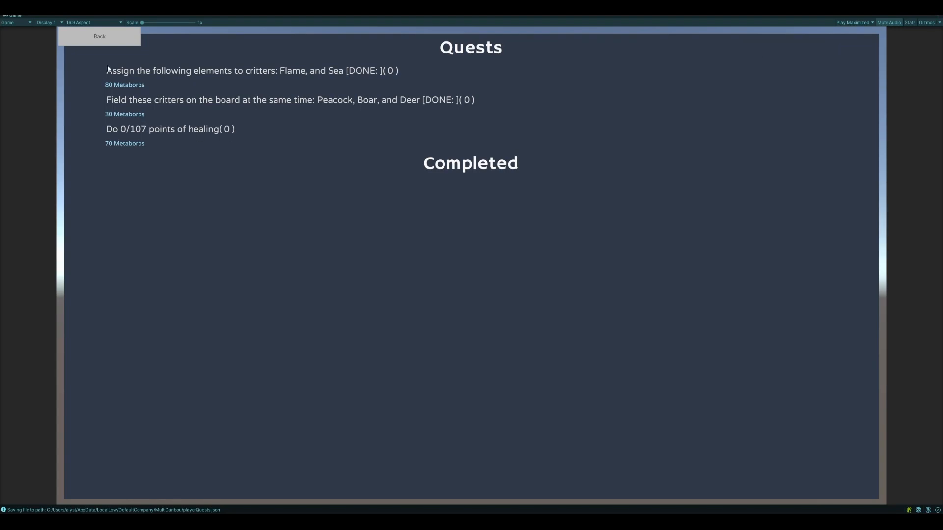
{"action": "mouse_move", "coordinate": [106, 68]}
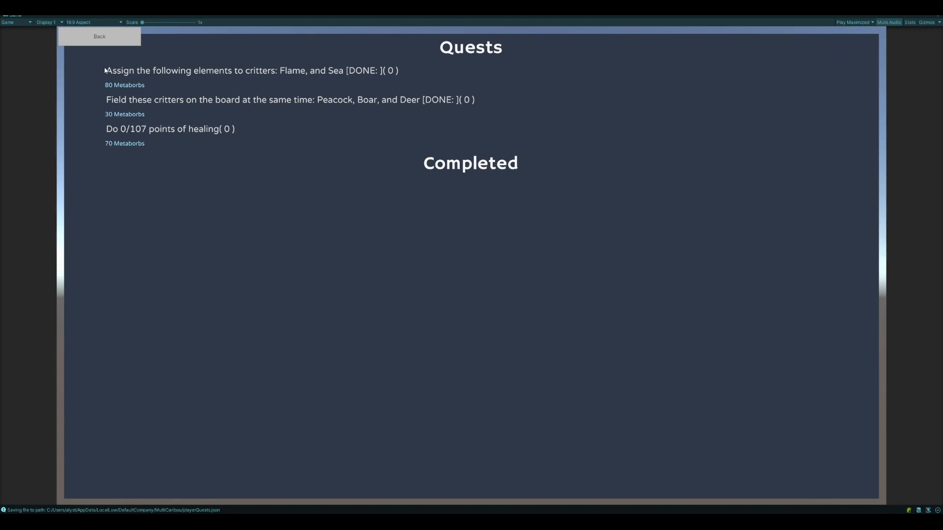
{"action": "left_click", "coordinate": [99, 37]}
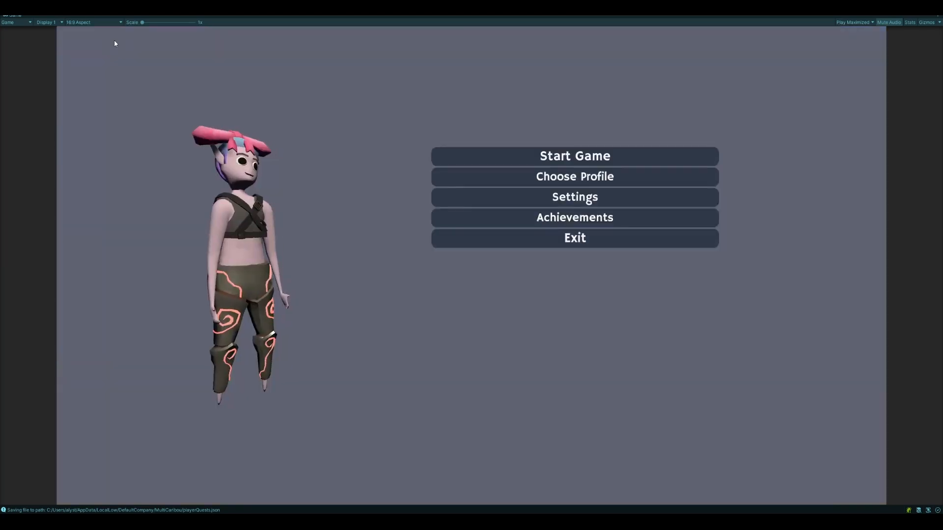
Step: Start the game again, enter Customize Player and list the available Face options
{"action": "left_click", "coordinate": [574, 156]}
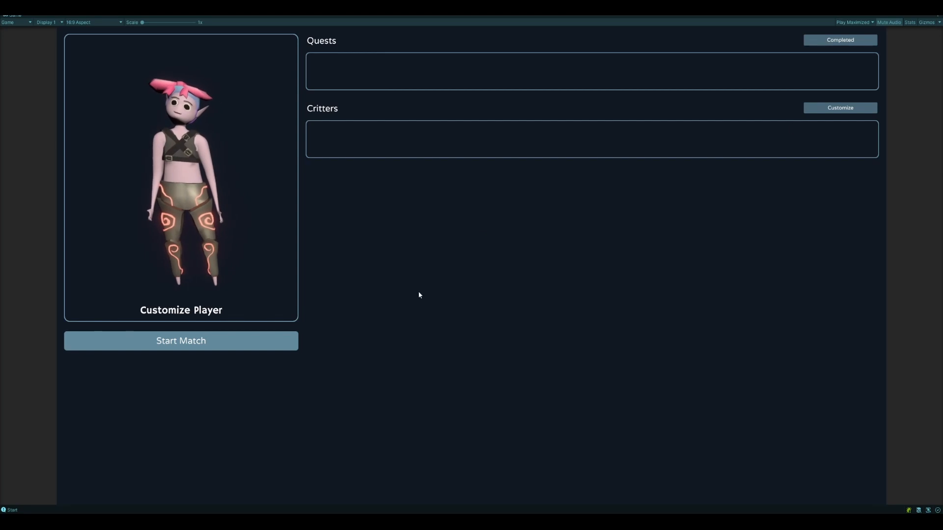
{"action": "left_click", "coordinate": [181, 175]}
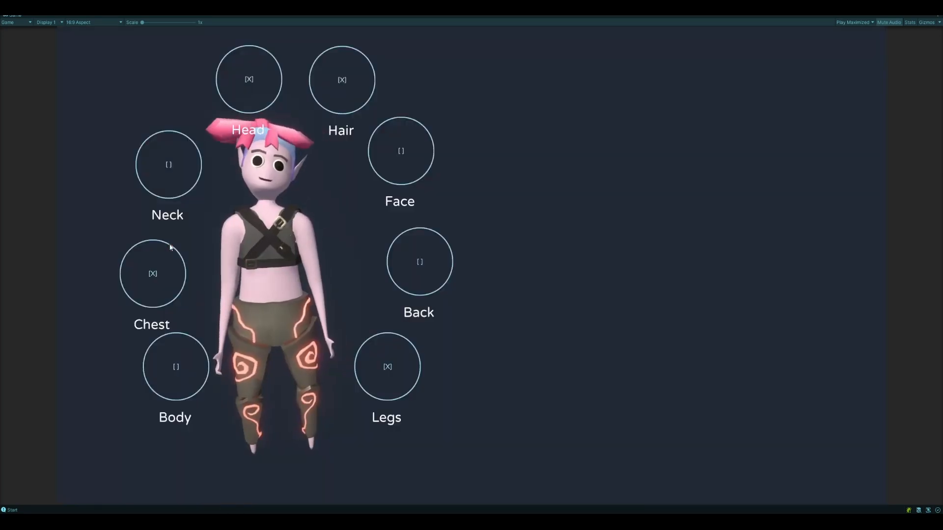
{"action": "left_click", "coordinate": [401, 150]}
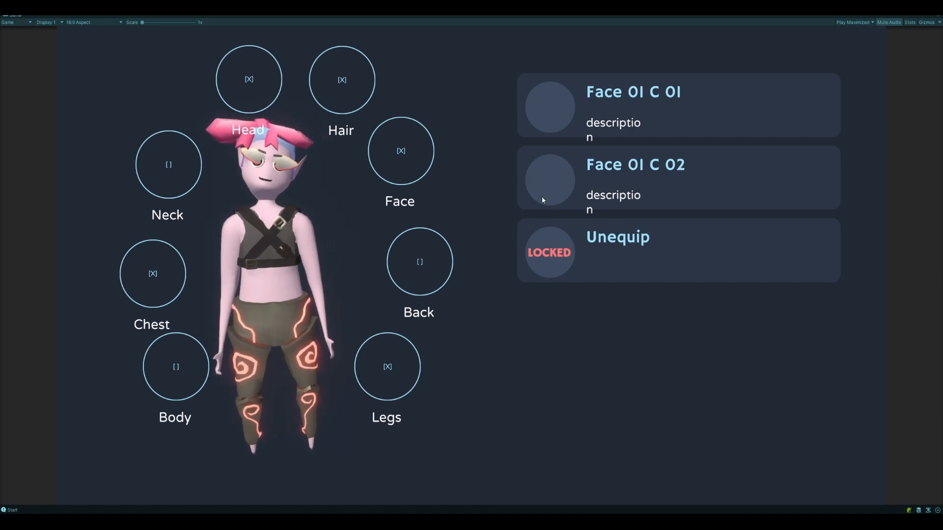
{"action": "mouse_move", "coordinate": [431, 258]}
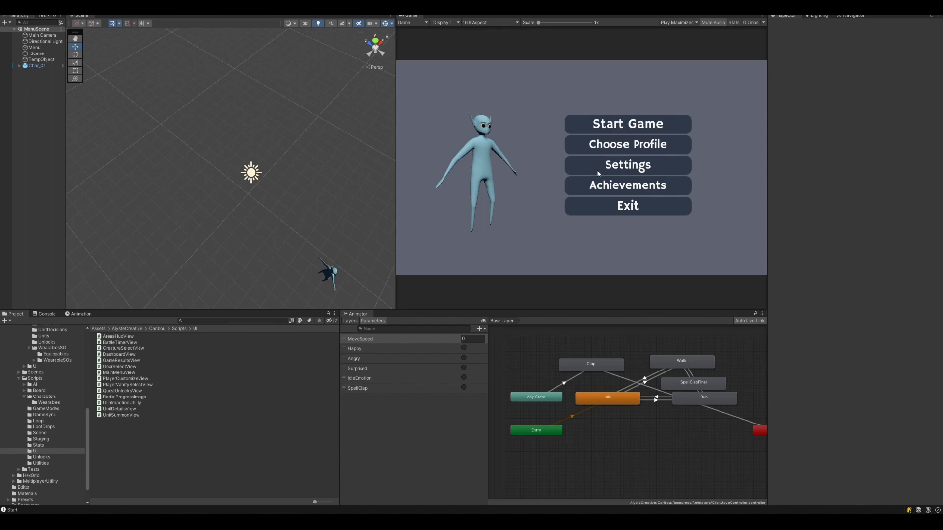
{"action": "mouse_move", "coordinate": [676, 143]}
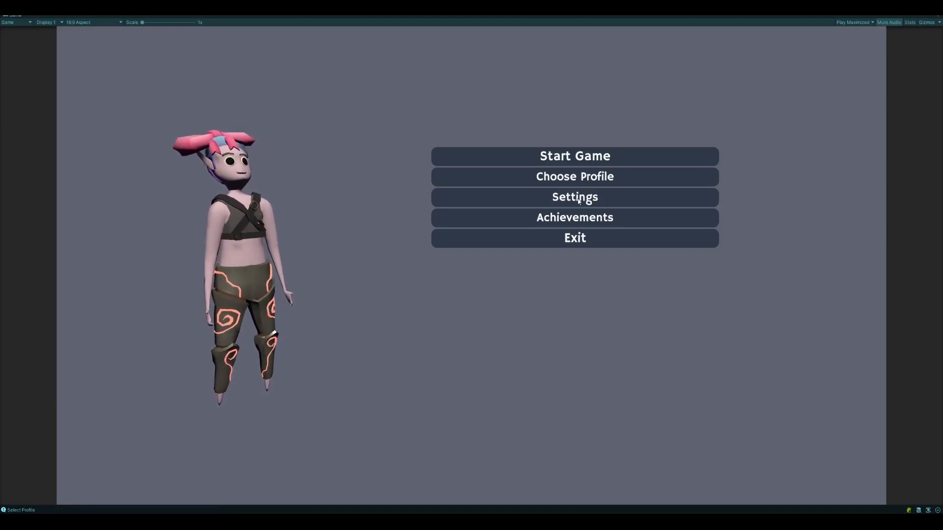
Step: End Play mode so the editor layout returns with the menu scene
{"action": "left_click", "coordinate": [573, 196]}
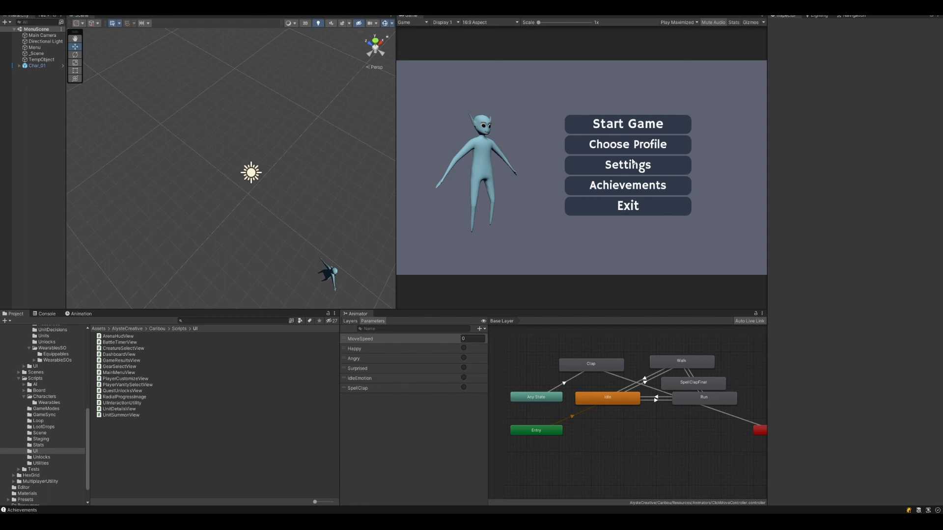
{"action": "mouse_move", "coordinate": [625, 142]}
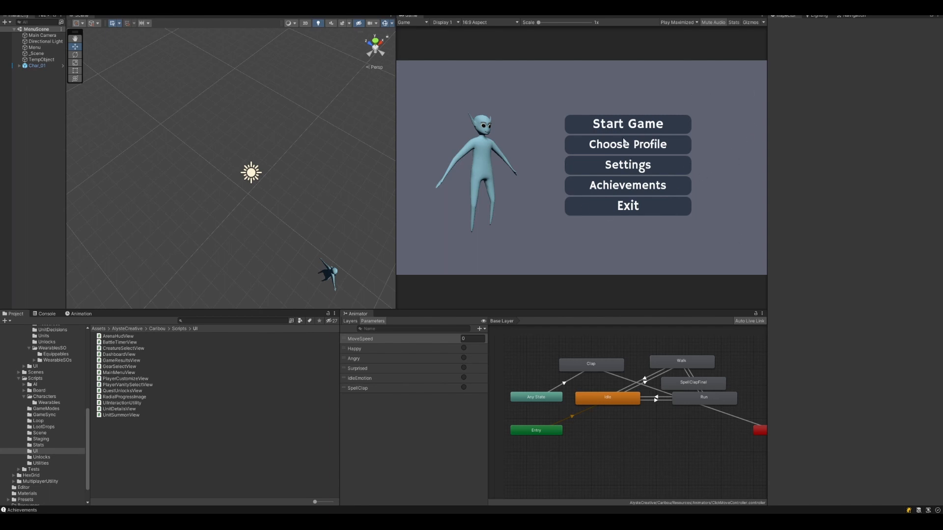
{"action": "mouse_move", "coordinate": [619, 152]}
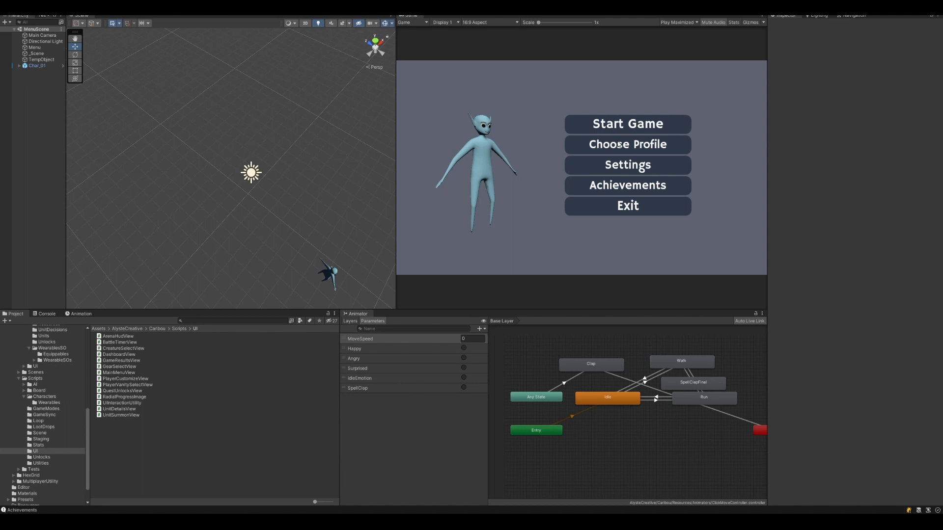
Step: Run the game and enter Start Game to reach the dashboard with quests and critters
{"action": "left_click", "coordinate": [627, 144]}
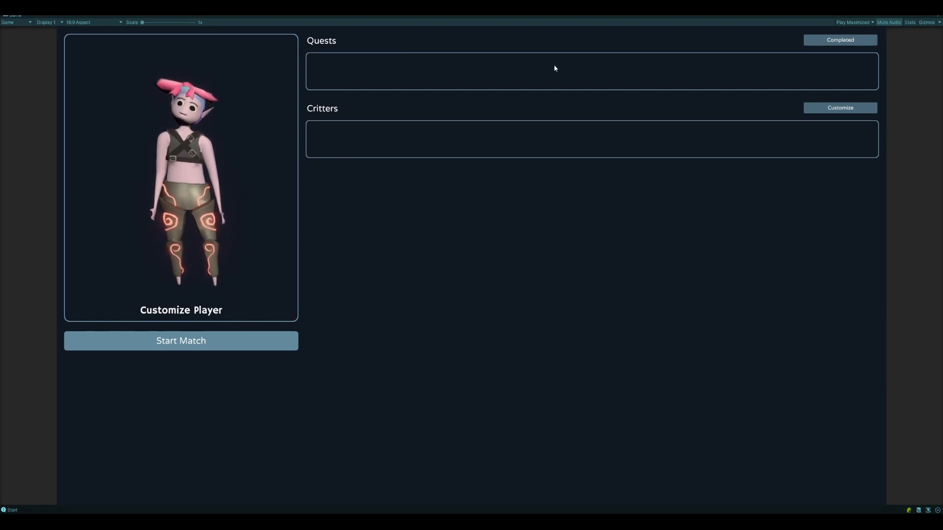
{"action": "mouse_move", "coordinate": [714, 160]}
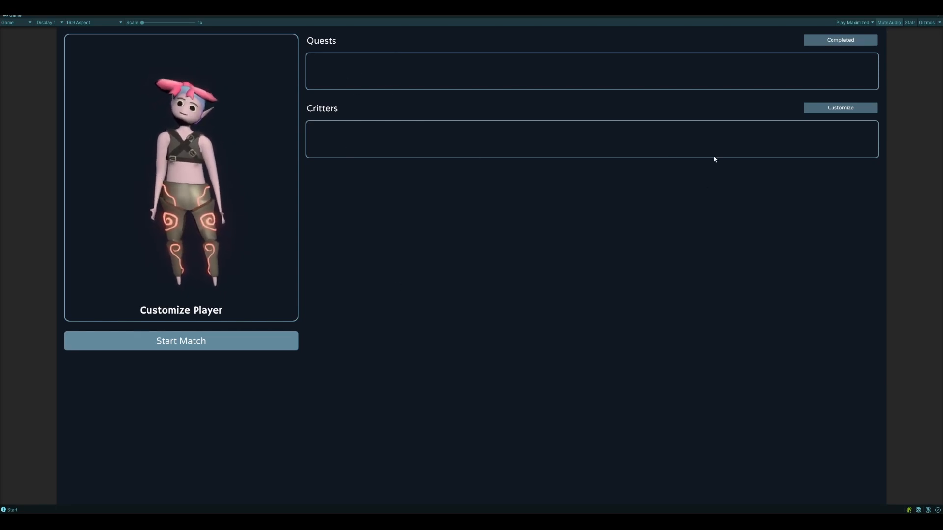
Step: View the critter Summons list from the dashboard, then go back to the main menu
{"action": "left_click", "coordinate": [840, 108]}
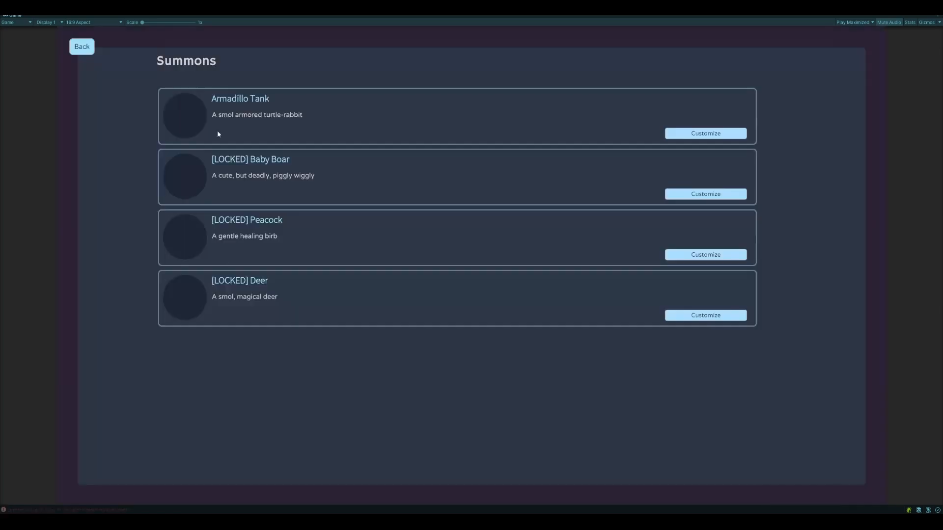
{"action": "left_click", "coordinate": [81, 46]}
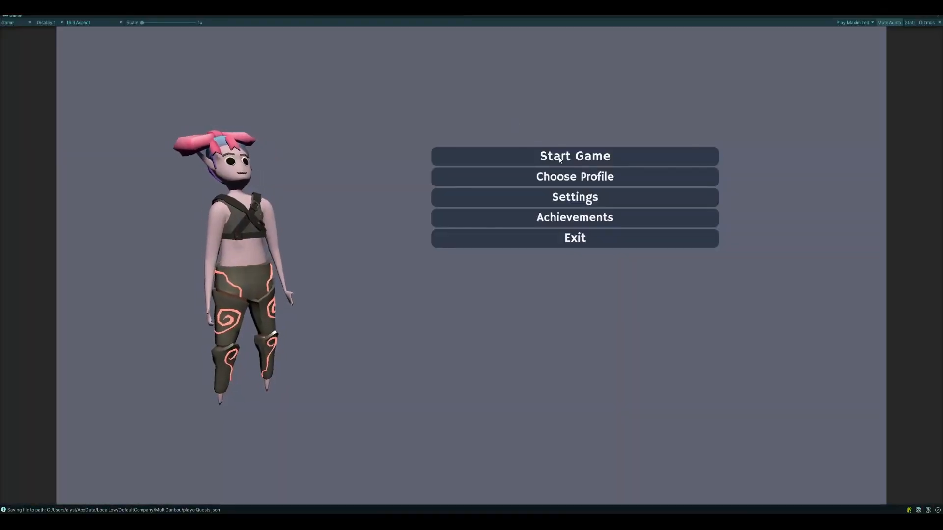
Step: Start a match on the hex board and summon the Peacock from the dropdown
{"action": "left_click", "coordinate": [573, 156]}
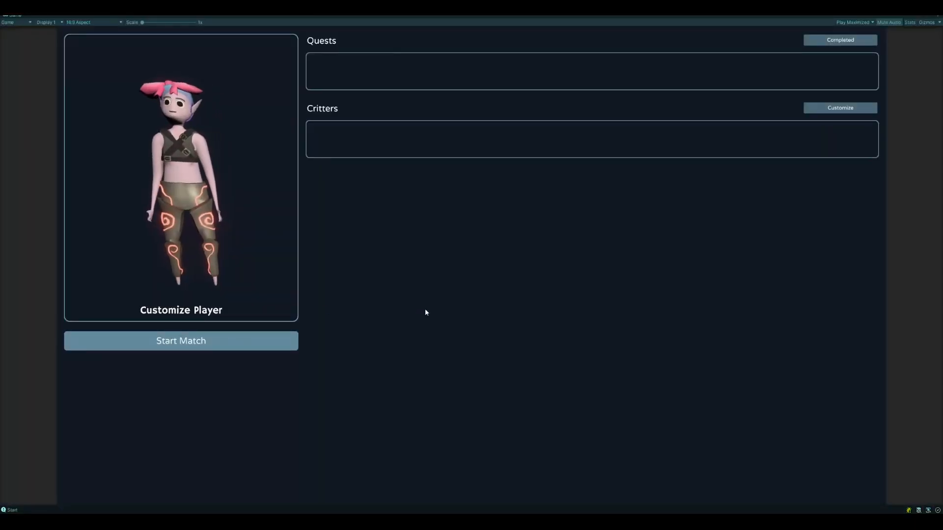
{"action": "left_click", "coordinate": [181, 341]}
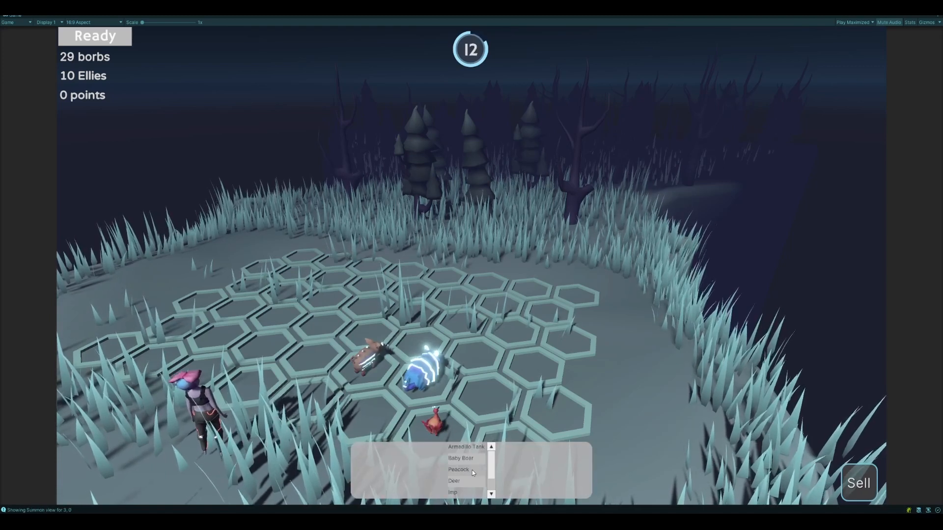
{"action": "left_click", "coordinate": [459, 471]}
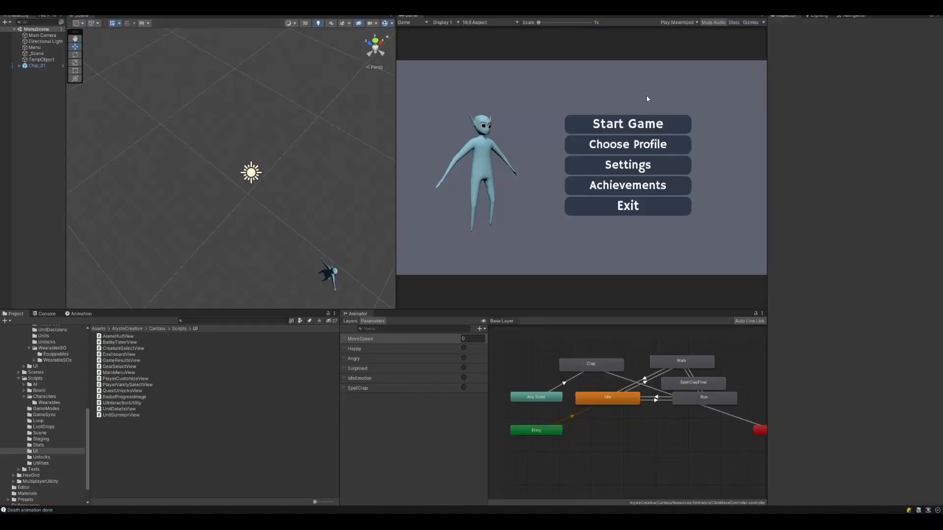
{"action": "mouse_move", "coordinate": [593, 267]}
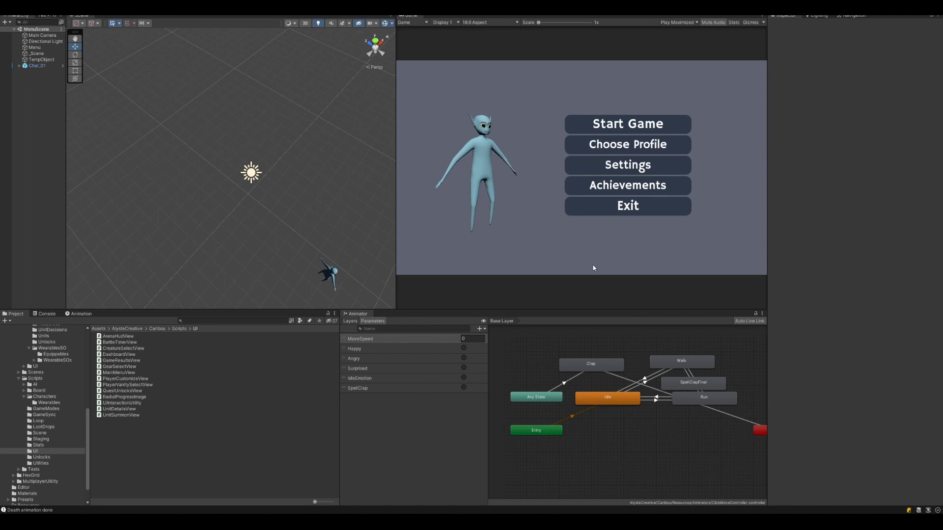
{"action": "mouse_move", "coordinate": [551, 127]}
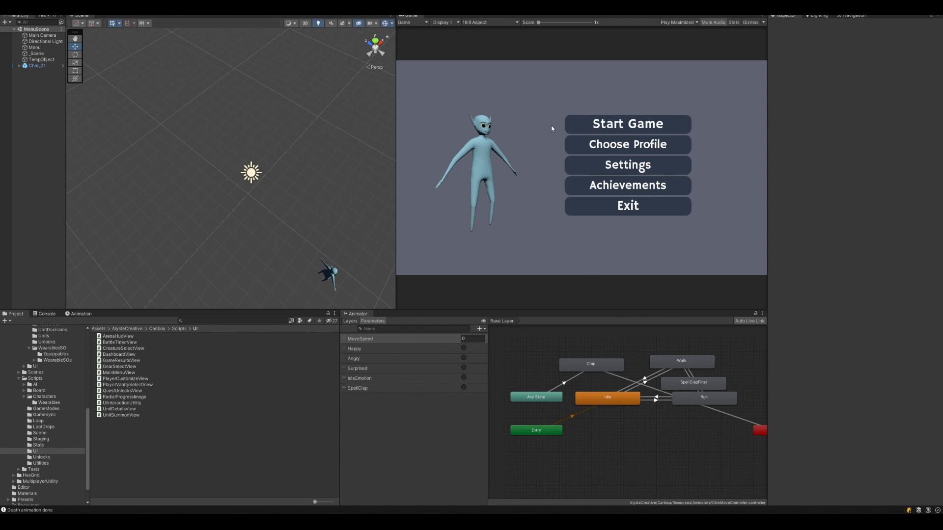
{"action": "mouse_move", "coordinate": [682, 163]}
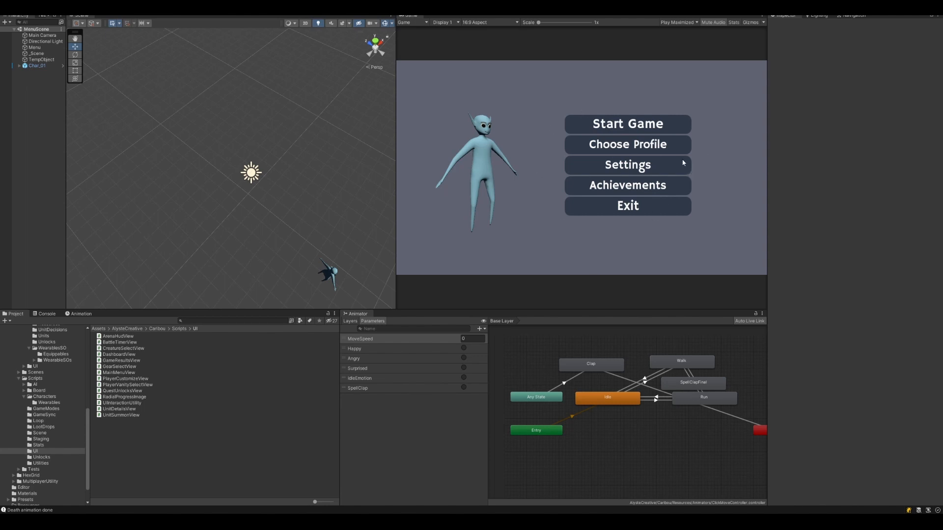
{"action": "mouse_move", "coordinate": [693, 249]}
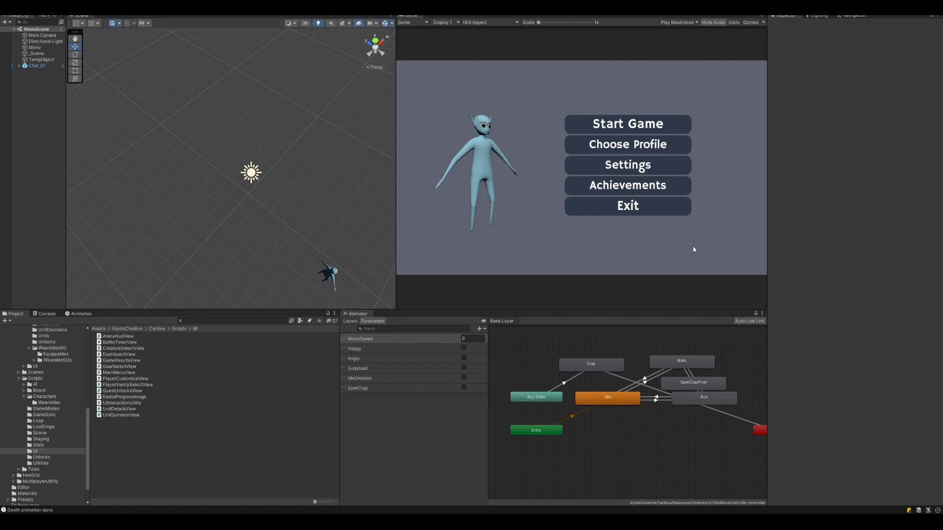
{"action": "mouse_move", "coordinate": [859, 317]}
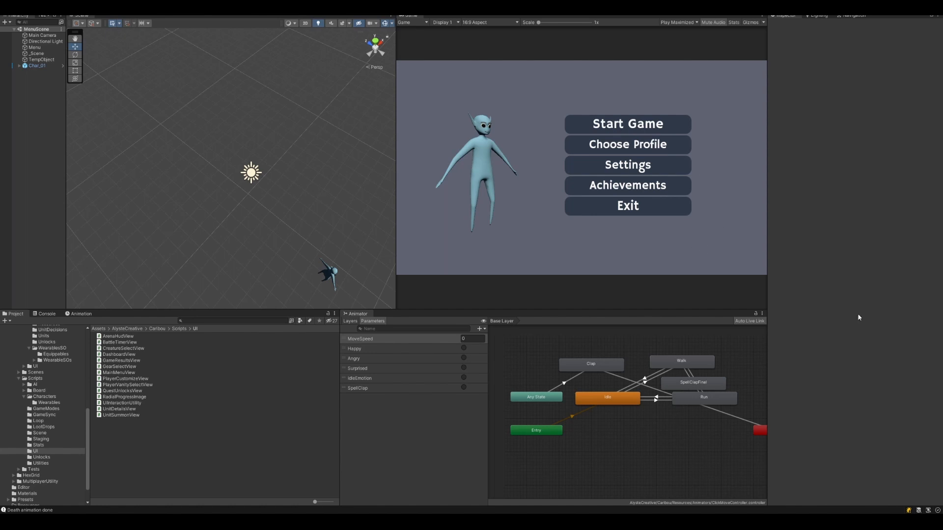
{"action": "mouse_move", "coordinate": [732, 253]}
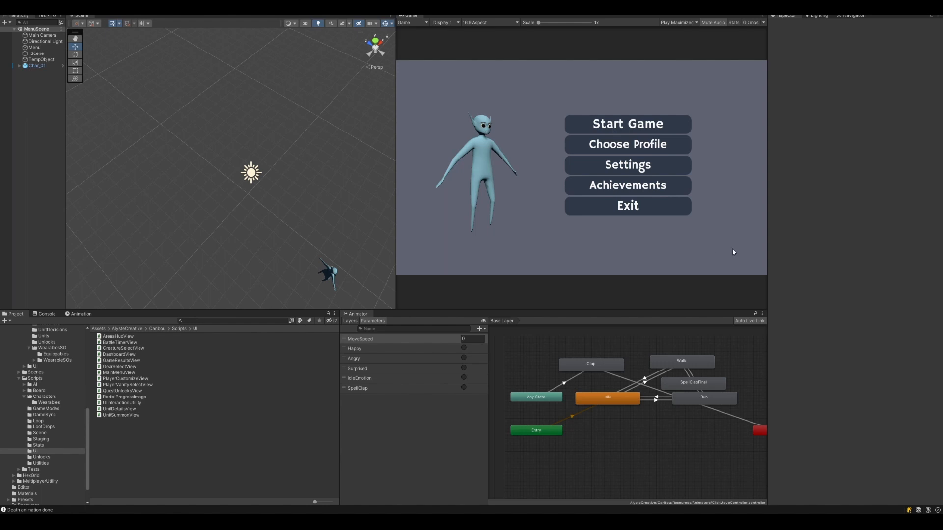
{"action": "mouse_move", "coordinate": [730, 251]}
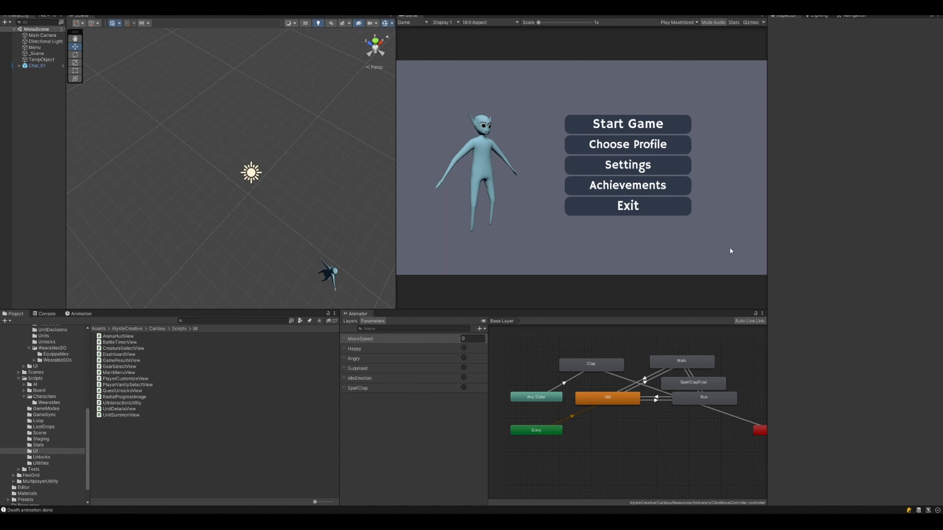